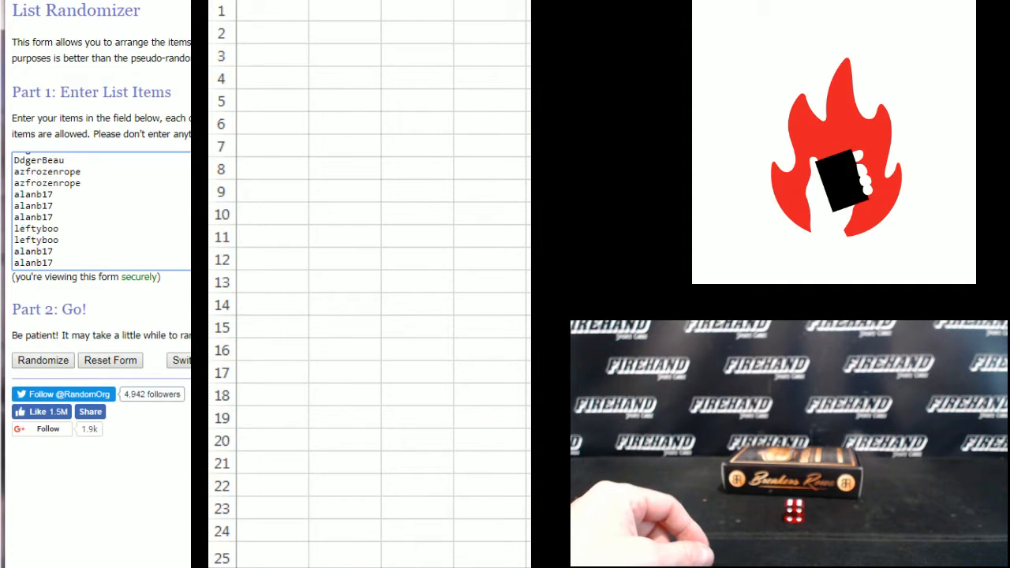
{"action": "left_click", "coordinate": [42, 360]}
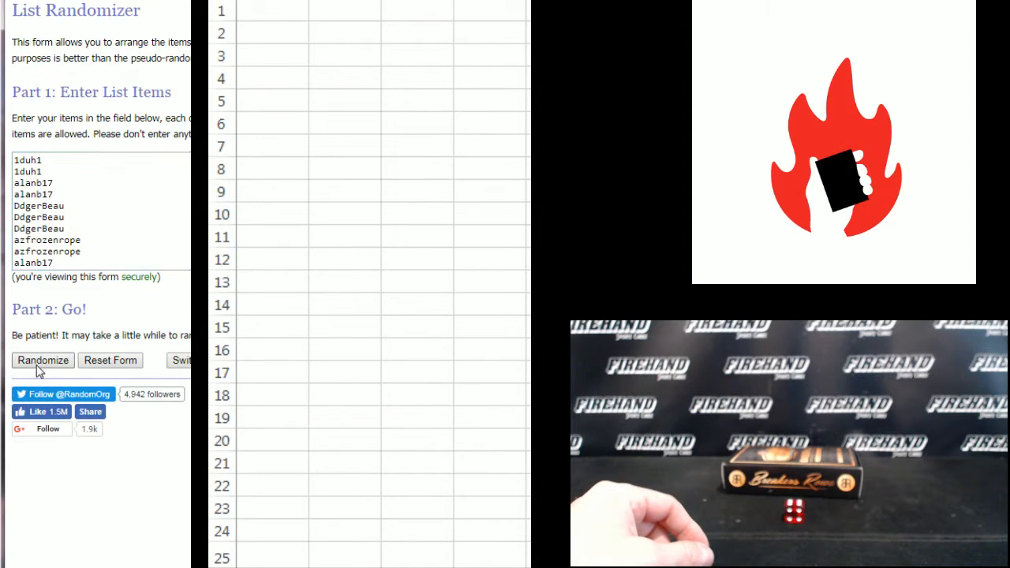
{"action": "left_click", "coordinate": [43, 360]}
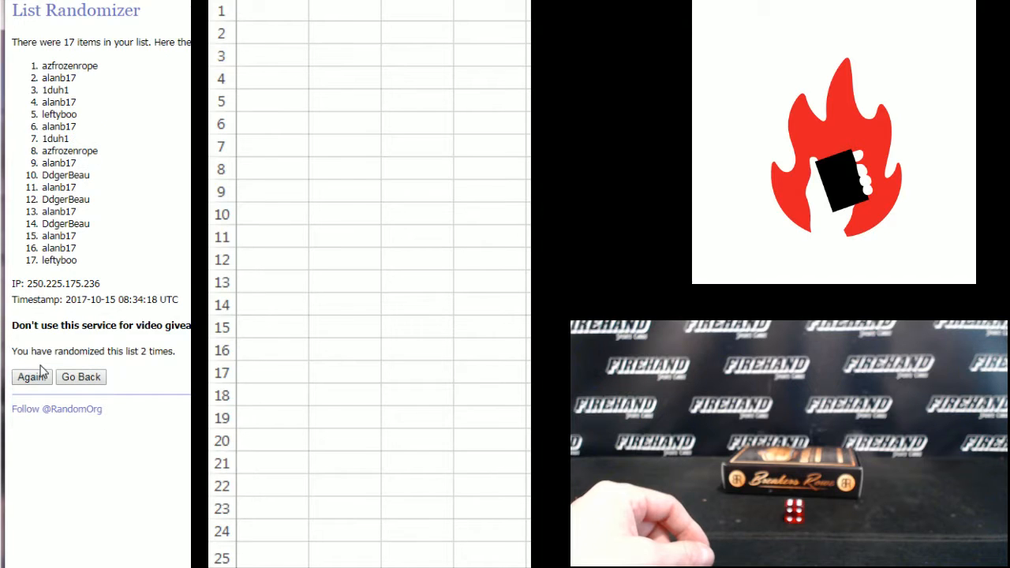
{"action": "left_click", "coordinate": [31, 376]}
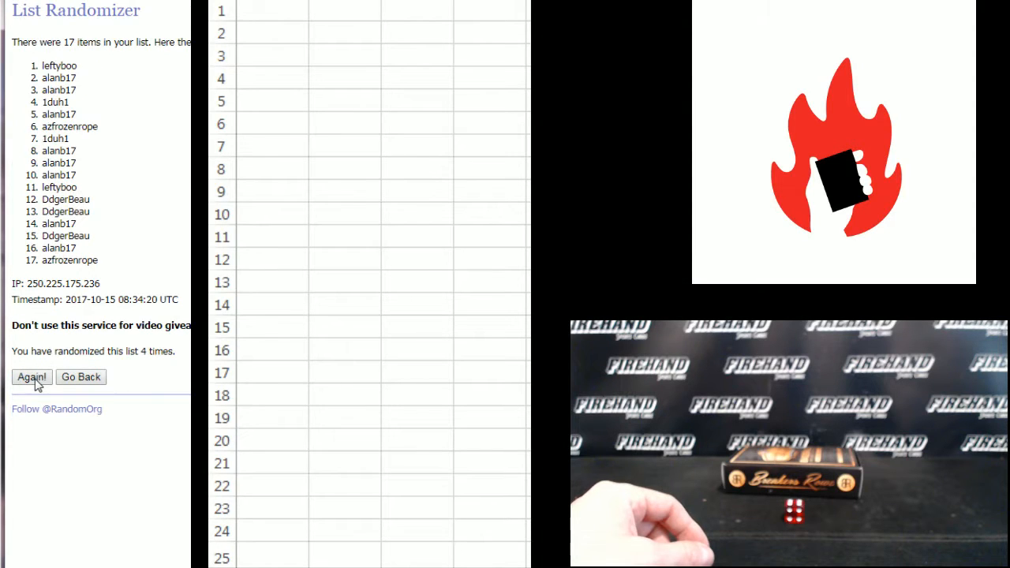
{"action": "left_click", "coordinate": [31, 377]}
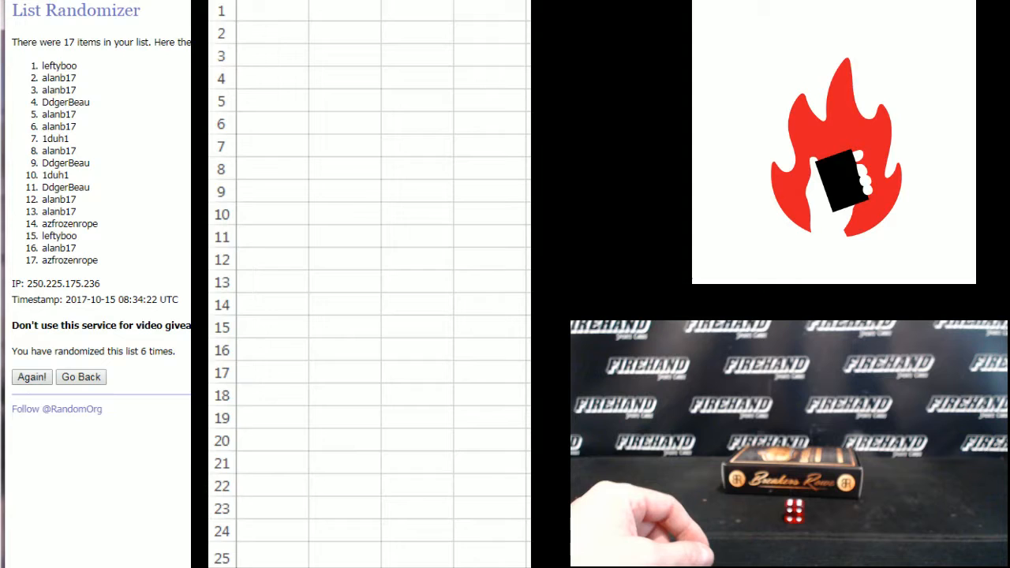
- Paste the shuffled names into A1 as Unicode Text and widen column A to fit
{"action": "right_click", "coordinate": [67, 261]}
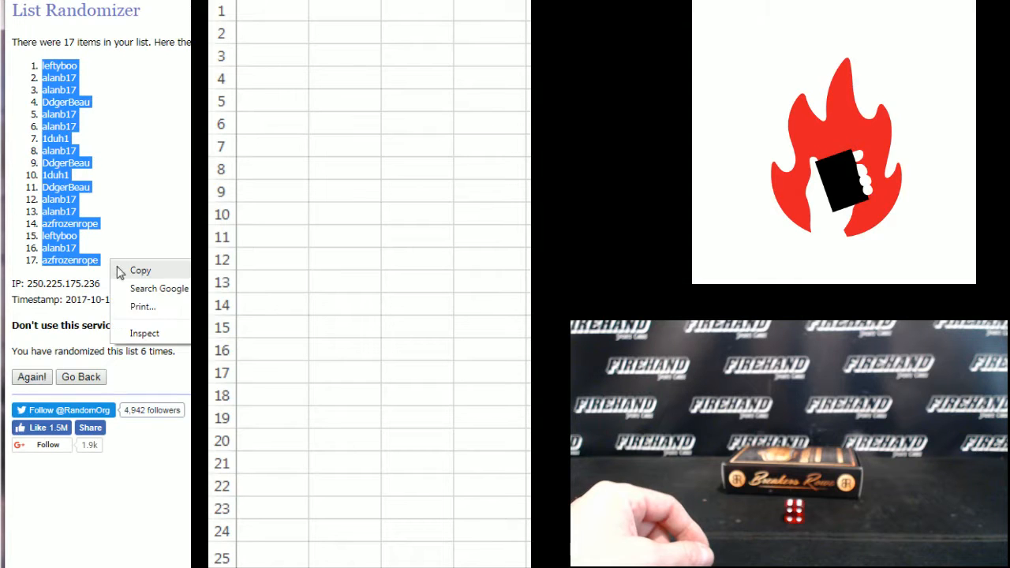
{"action": "right_click", "coordinate": [272, 12]}
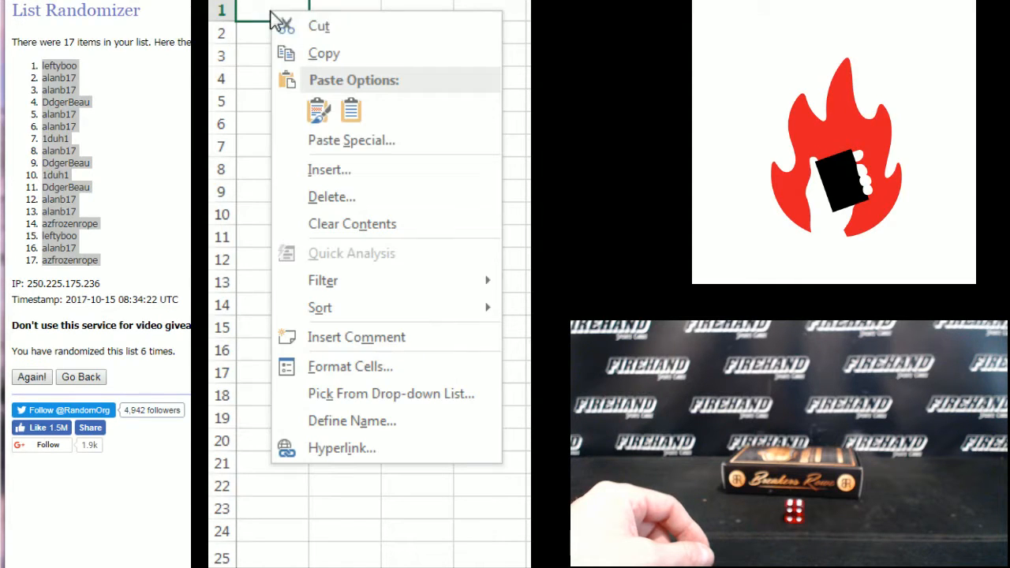
{"action": "left_click", "coordinate": [352, 140]}
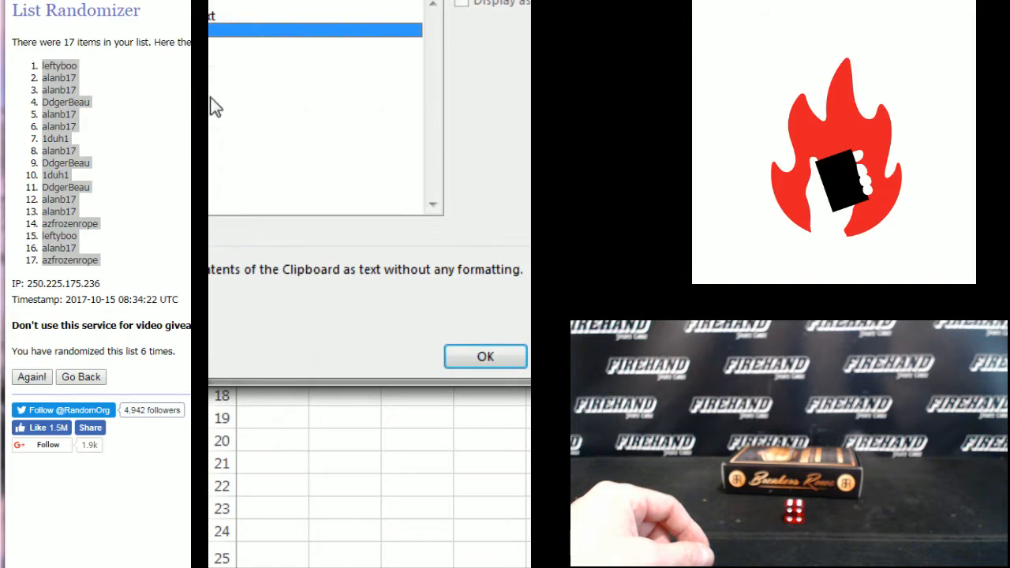
{"action": "left_click", "coordinate": [485, 356]}
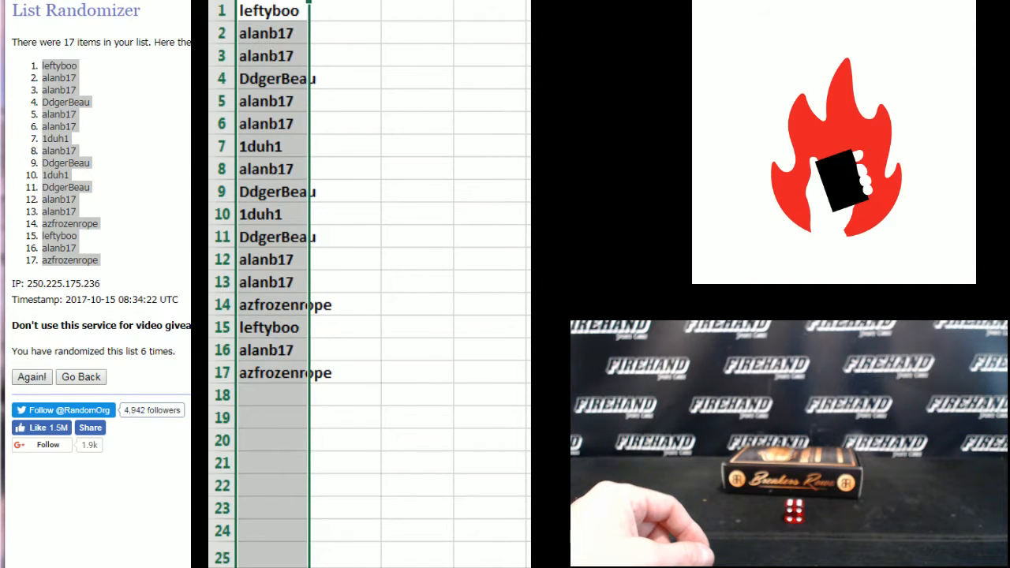
{"action": "left_click", "coordinate": [373, 11]}
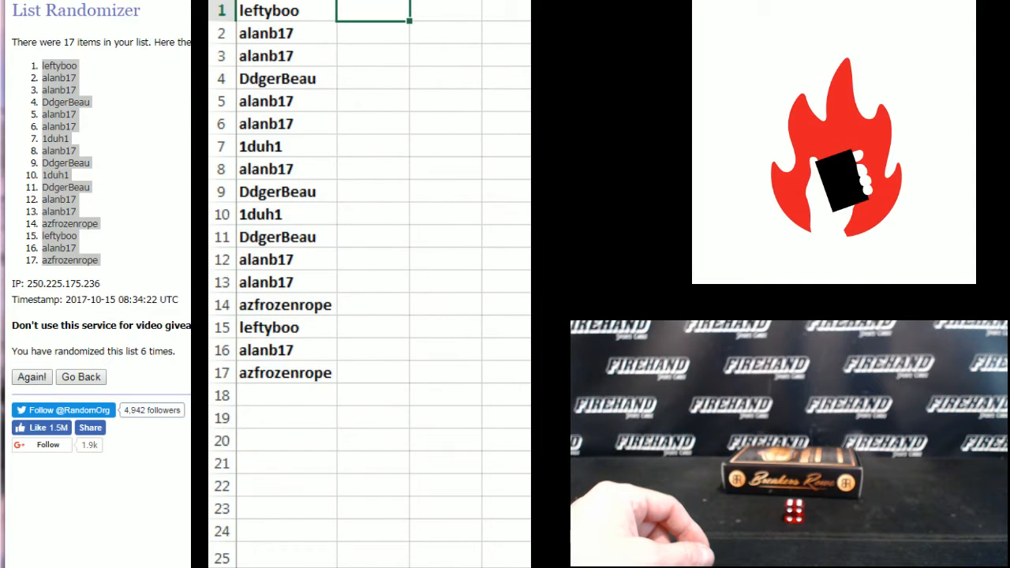
{"action": "left_click", "coordinate": [371, 9]}
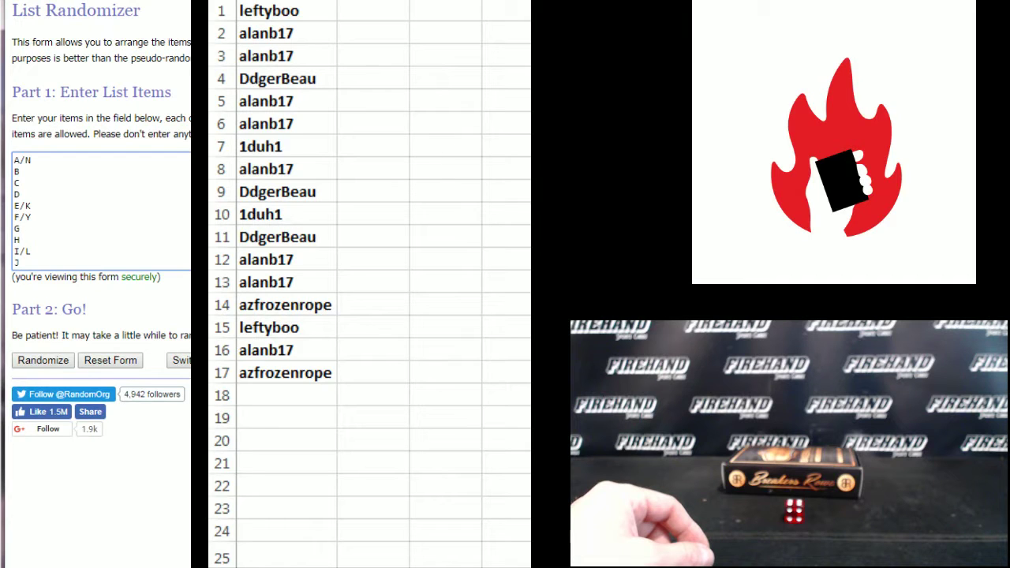
- Shuffle the 17 letter groups six times so the list begins R, W, J, M
{"action": "left_click", "coordinate": [43, 360]}
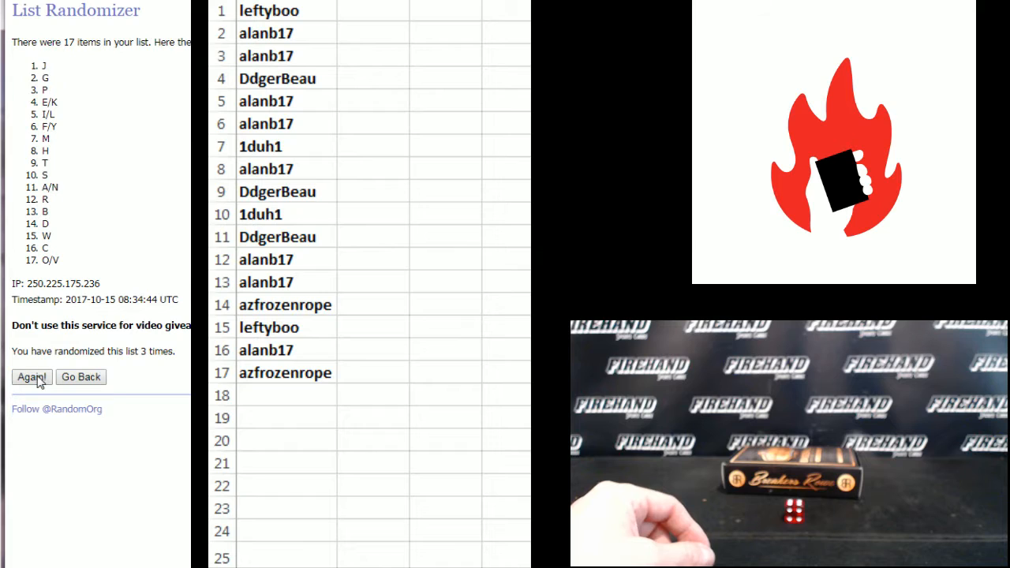
{"action": "left_click", "coordinate": [31, 376]}
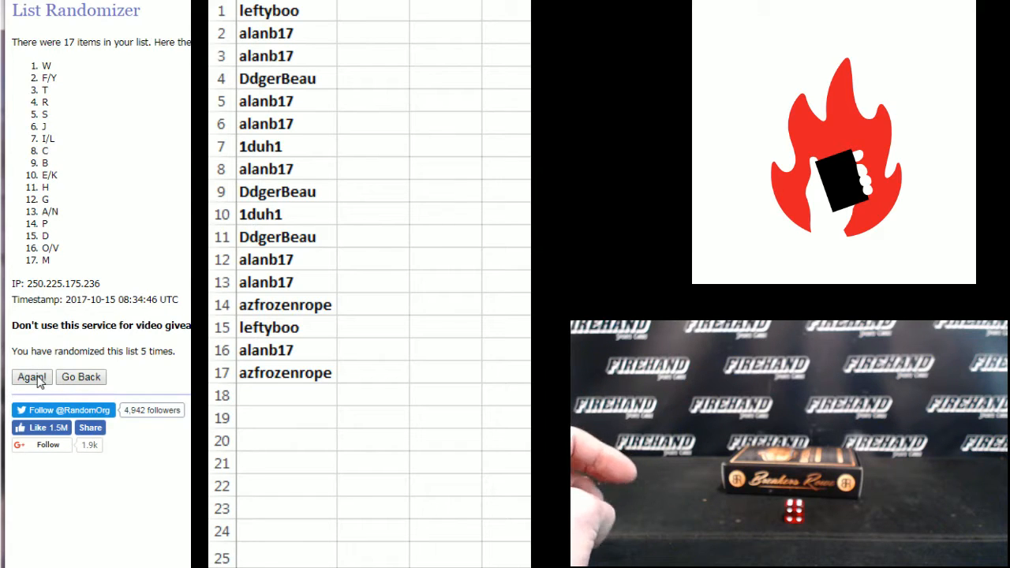
{"action": "left_click", "coordinate": [32, 377]}
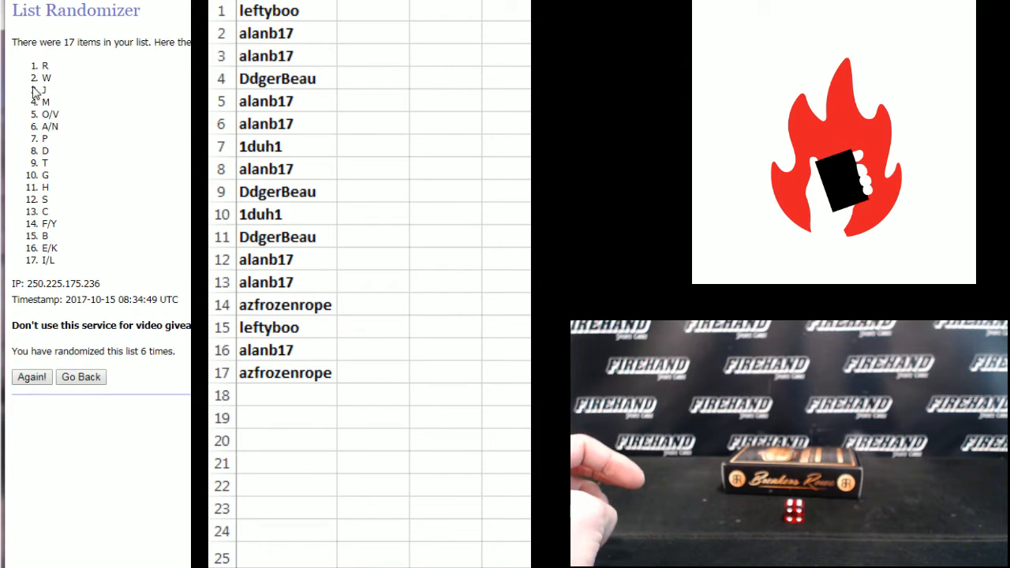
- Paste the shuffled letters into column B and sort A:B by username ascending
{"action": "right_click", "coordinate": [47, 163]}
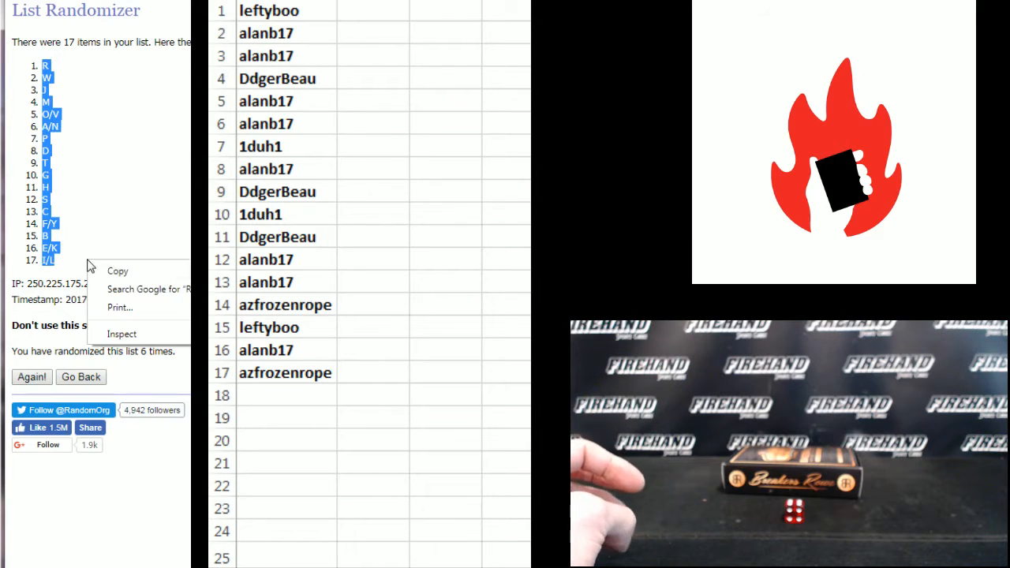
{"action": "left_click", "coordinate": [373, 11]}
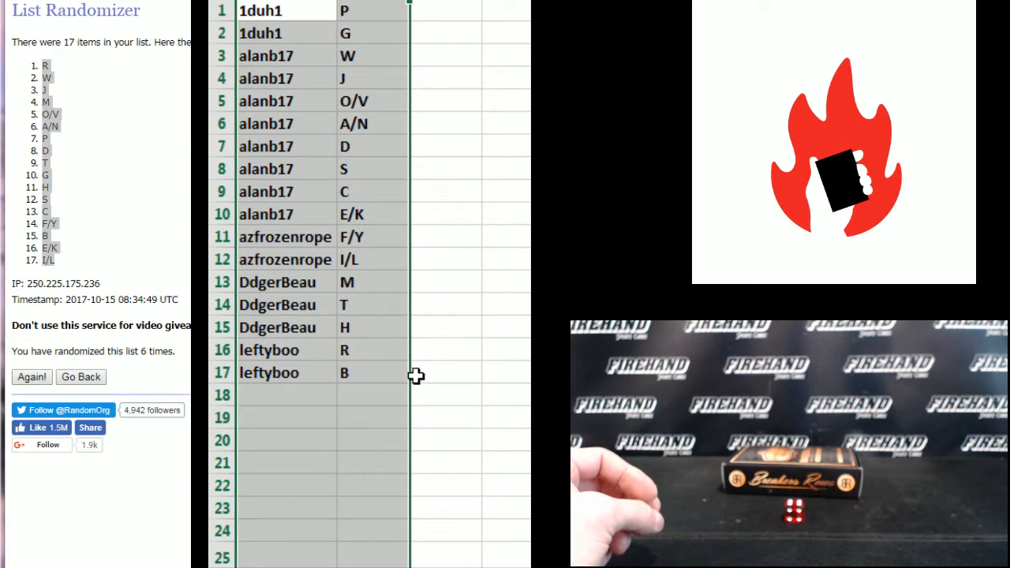
{"action": "left_click", "coordinate": [373, 373]}
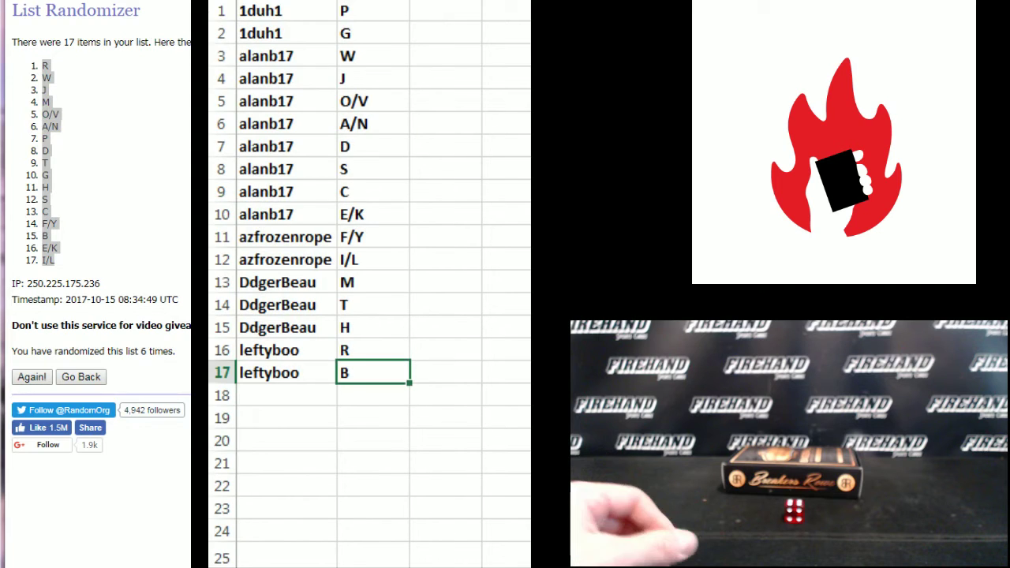